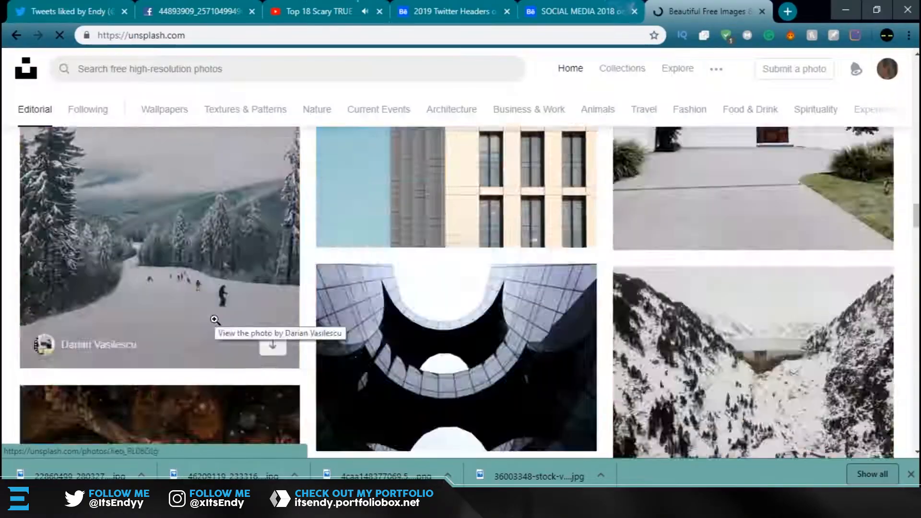
Search Unsplash for 'forest' while browsing the stock photo feed
text(forest)
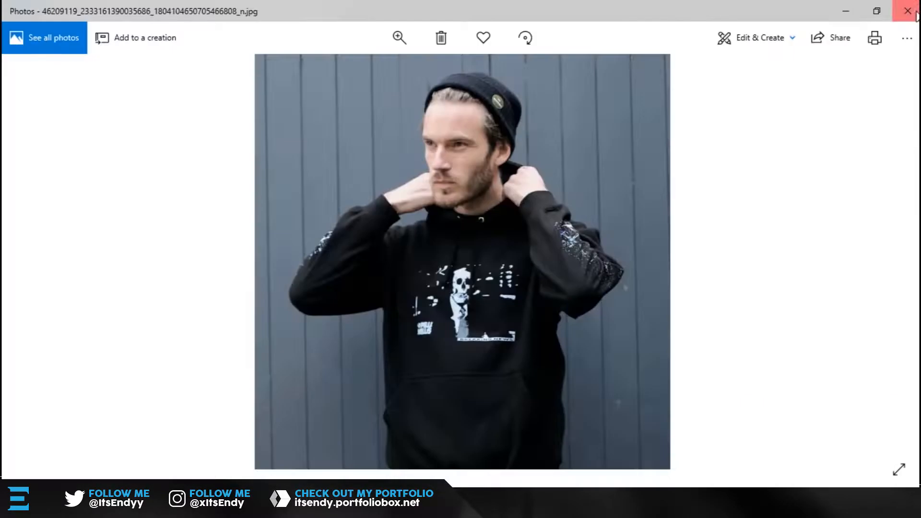
Close the photo preview and return to the Photoshop header document
click(907, 11)
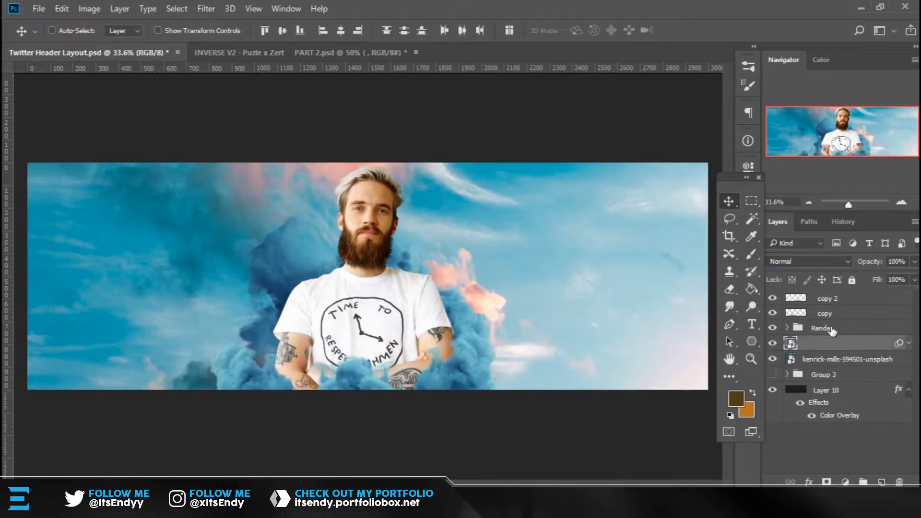
click(235, 52)
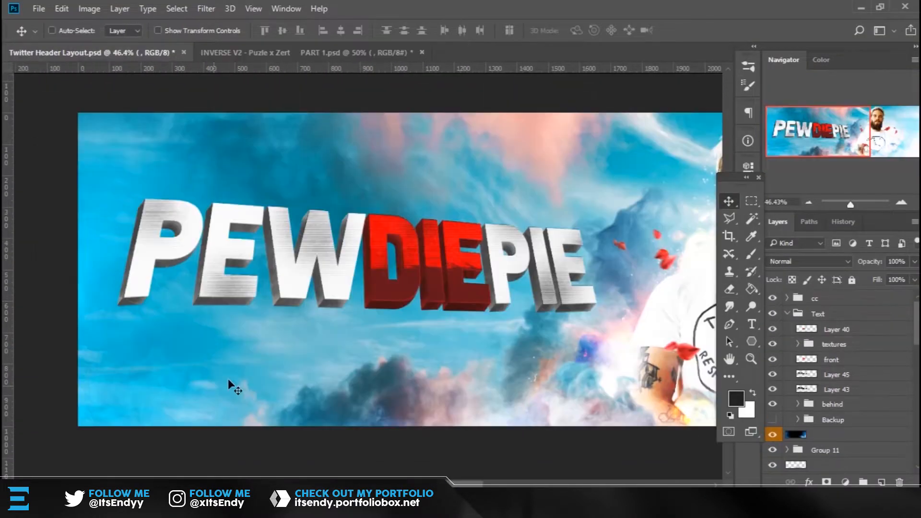
Draw a curved selection along a letter's lower face edge and bring up selection options
click(750, 359)
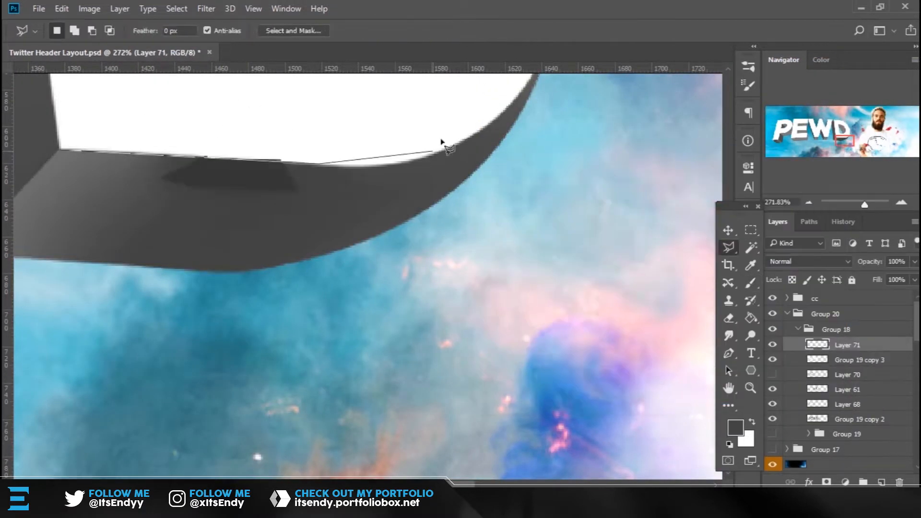
right_click(443, 144)
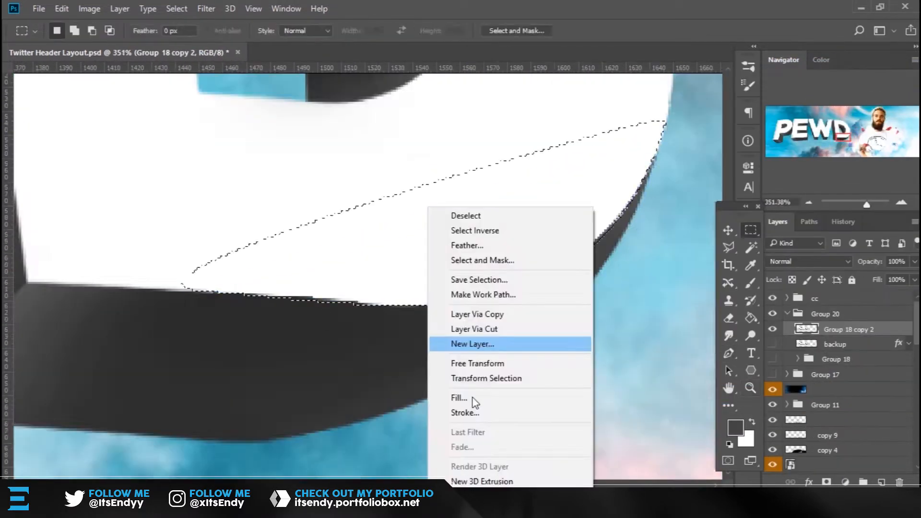